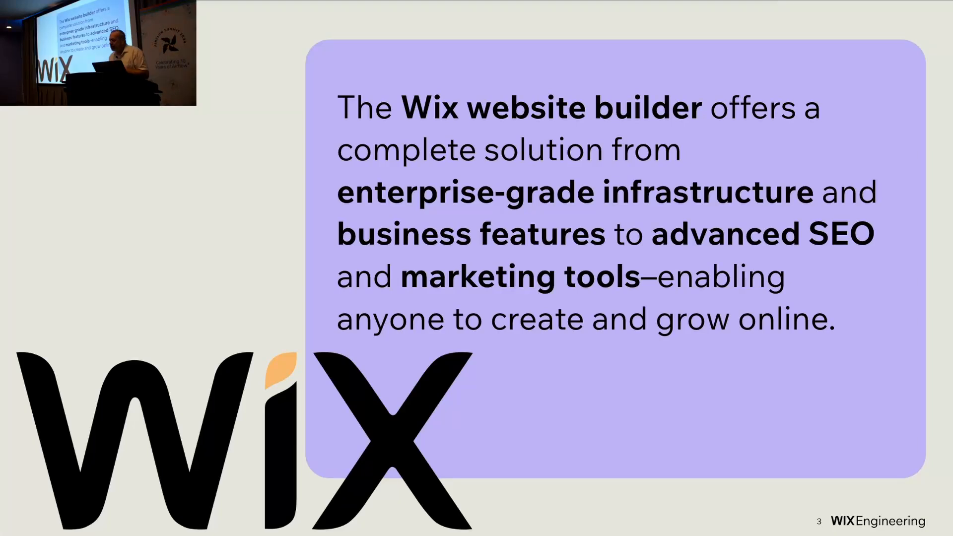
key("Right")
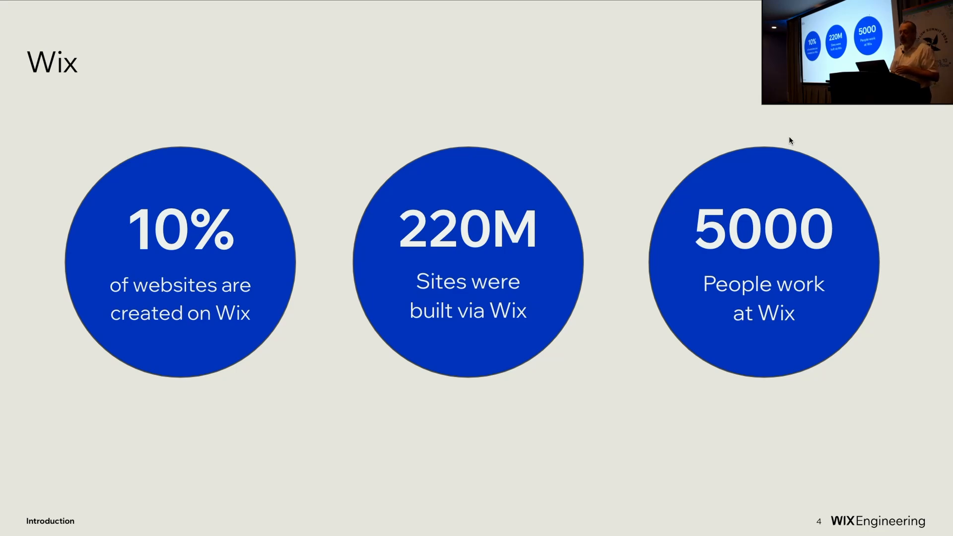
key("Right")
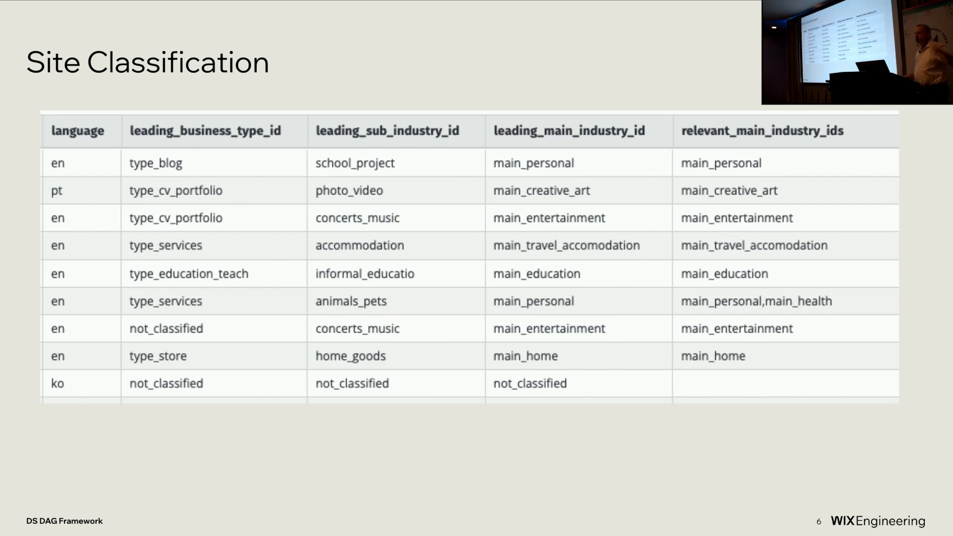
key("Right")
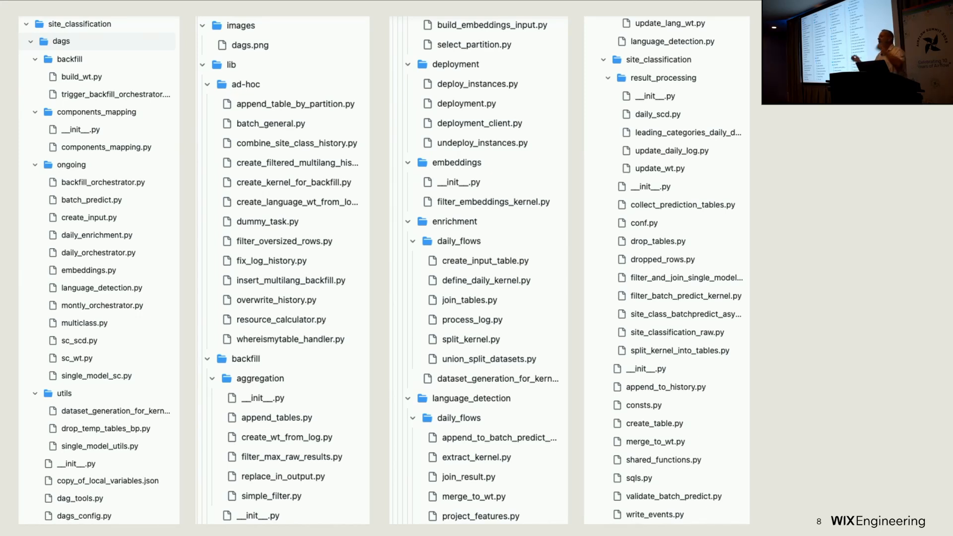
mouse_move(784, 145)
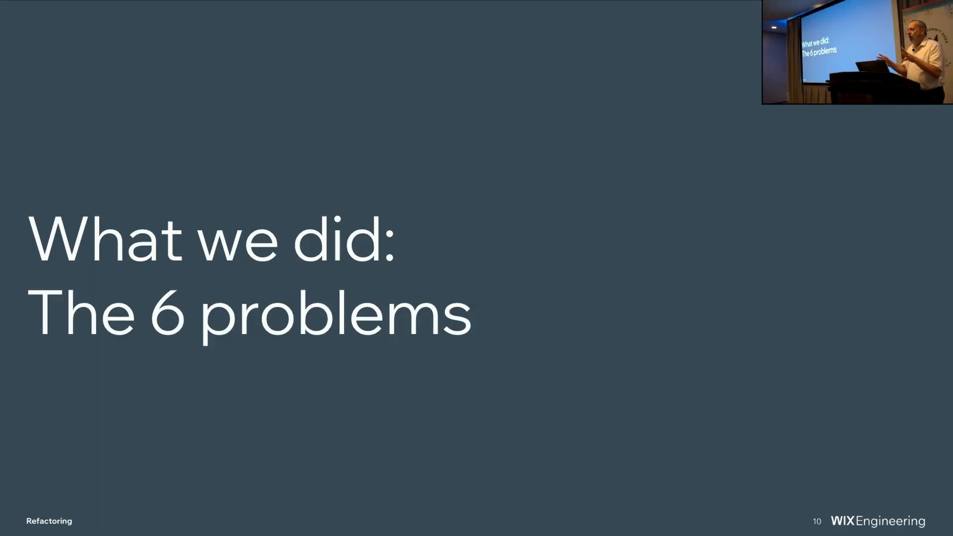
mouse_move(784, 146)
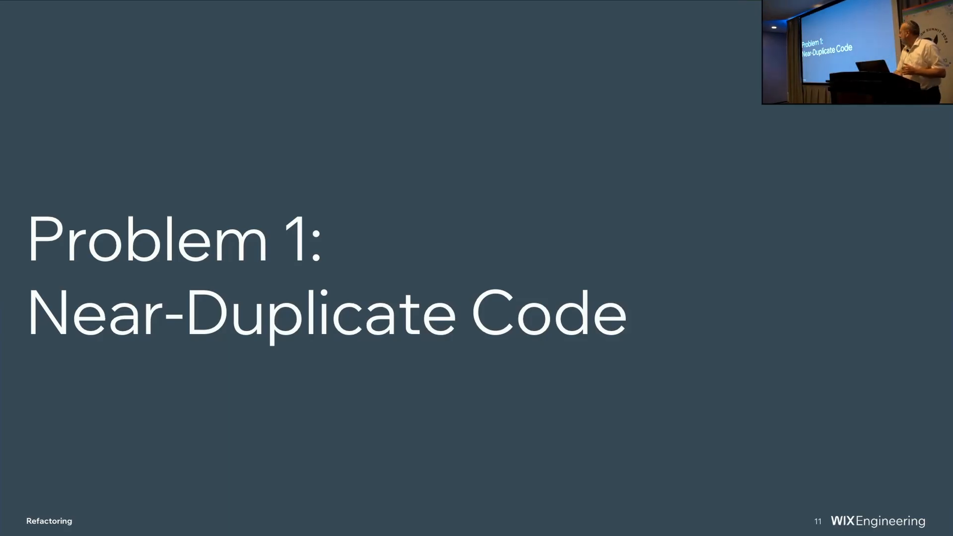
mouse_move(787, 105)
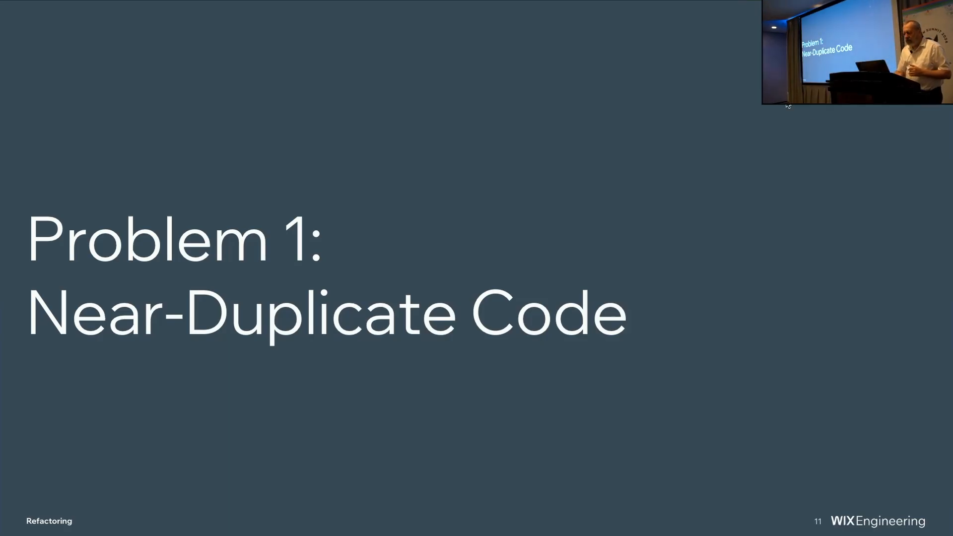
key("right")
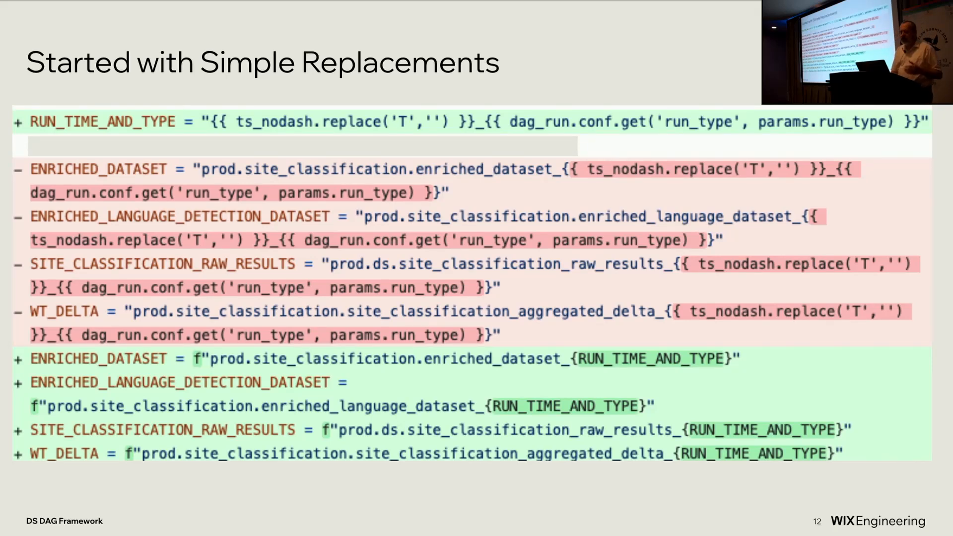
key("Right")
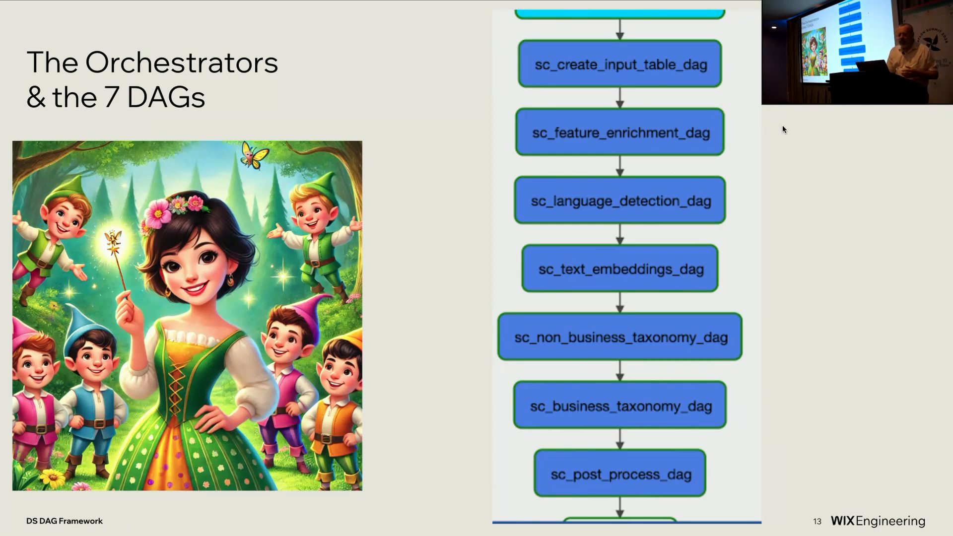
key("right")
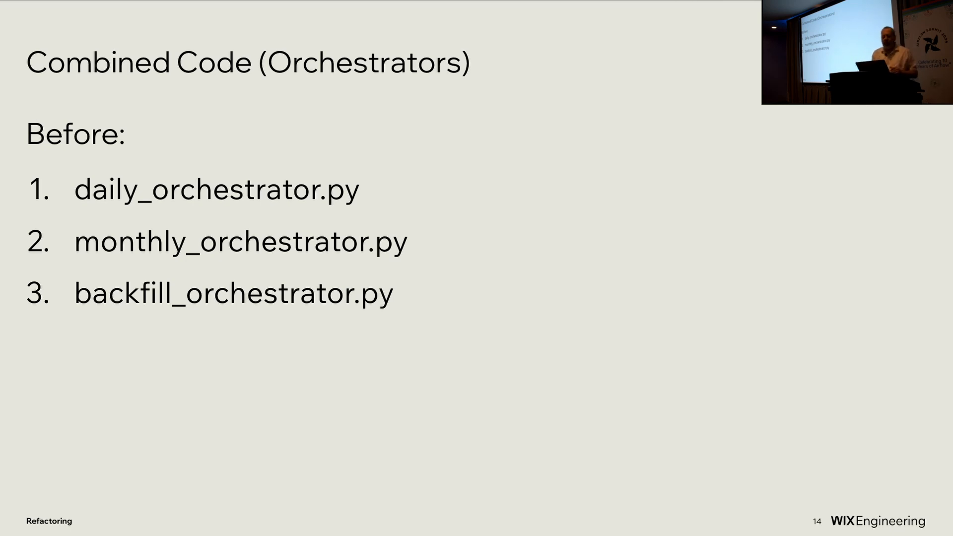
key("right")
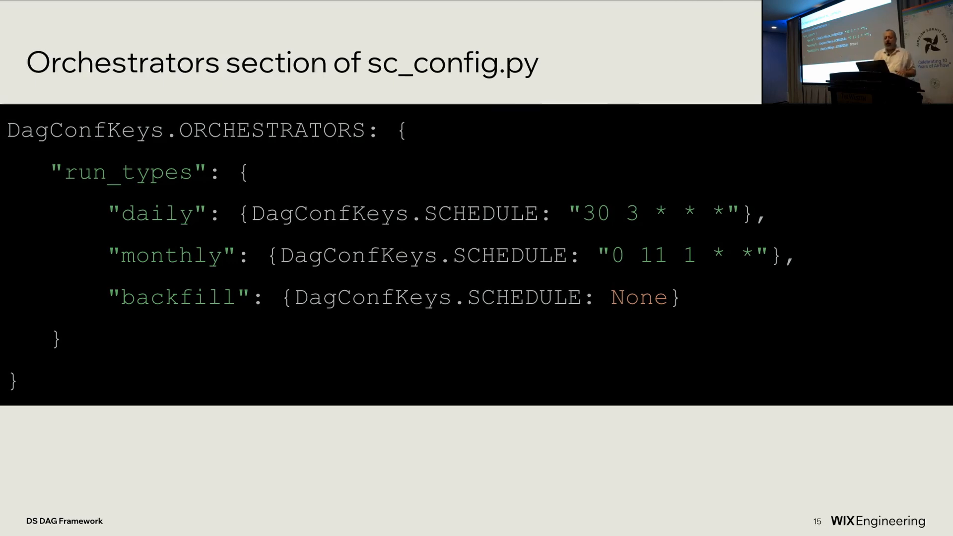
key("right")
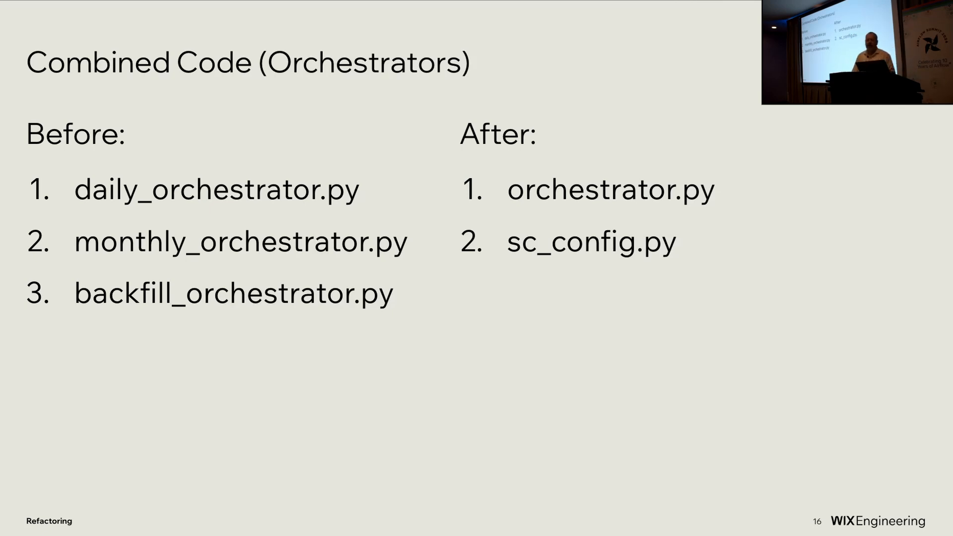
key("Right")
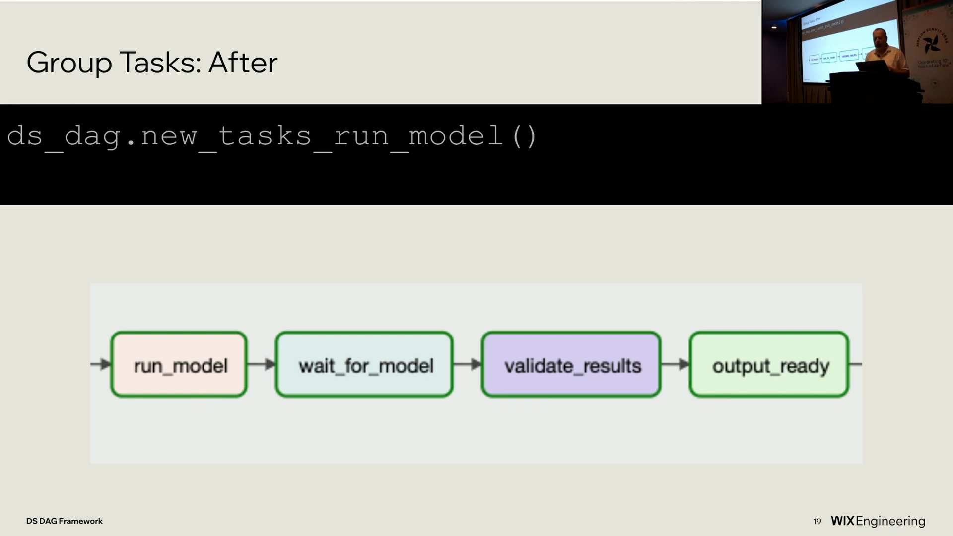
key("Right")
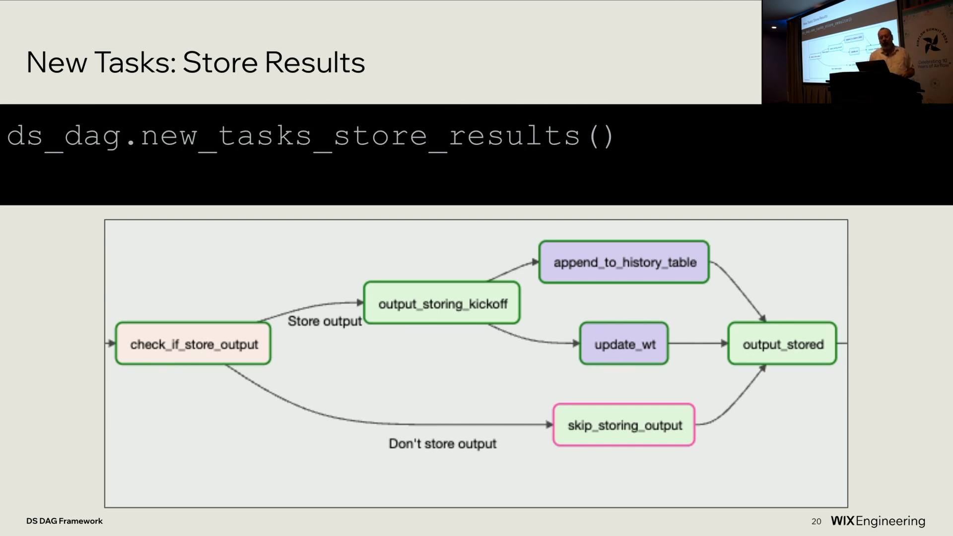
key("Right")
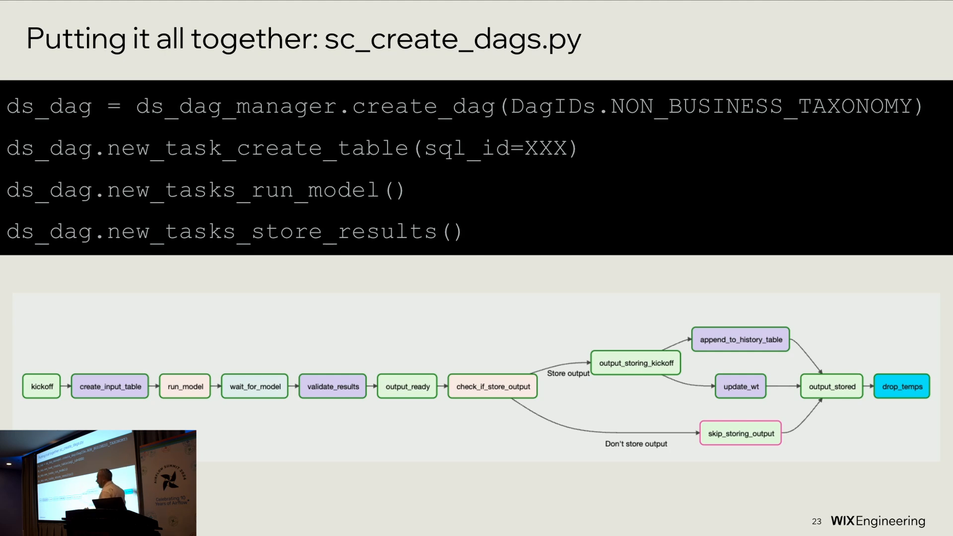
key("Right")
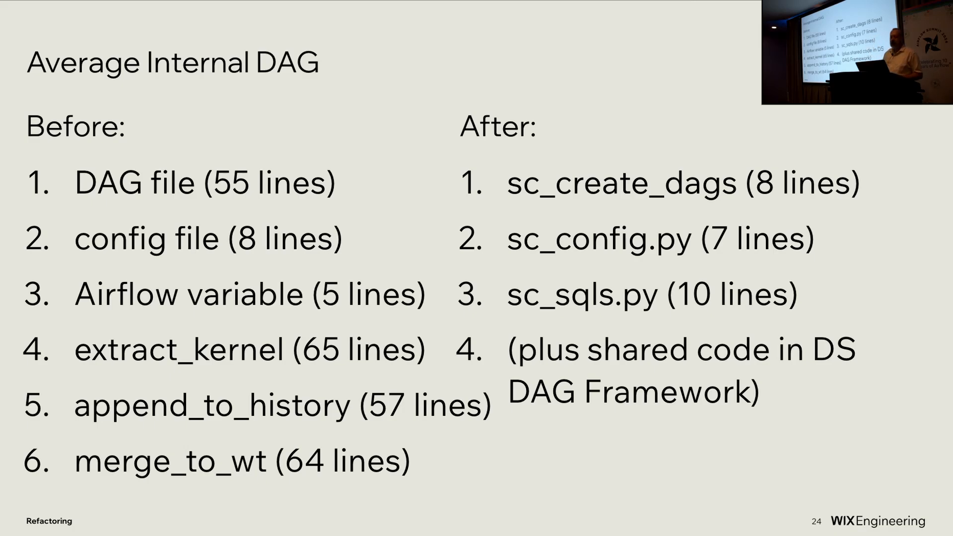
key("Right")
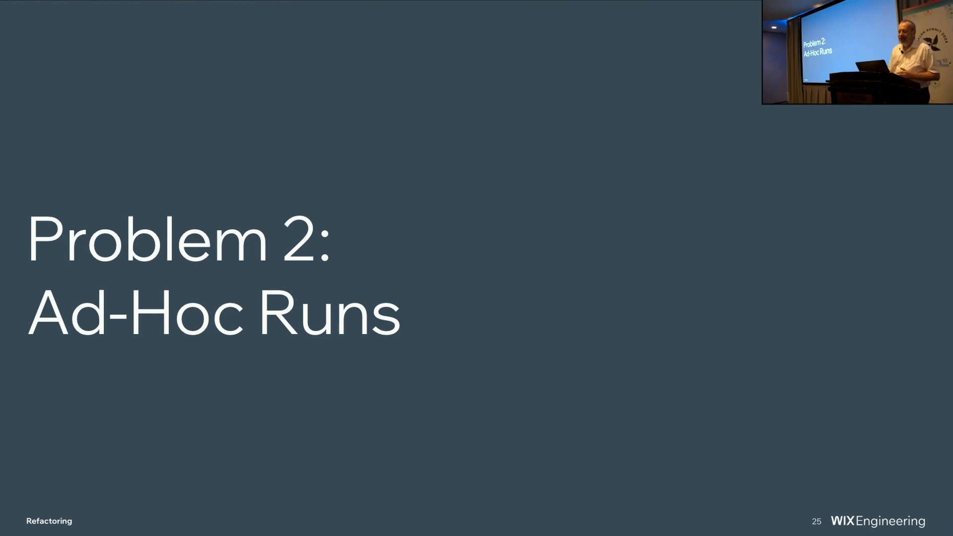
key("Right")
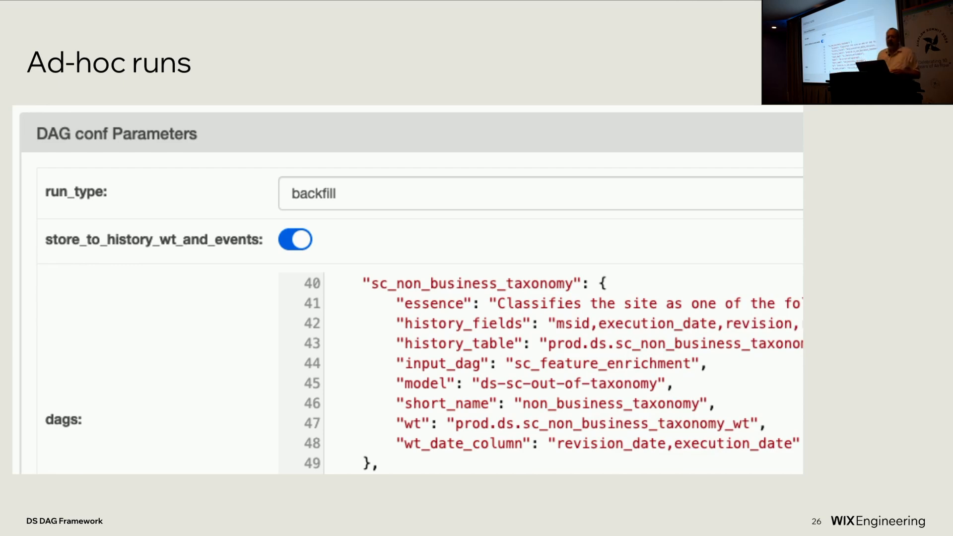
key("Right")
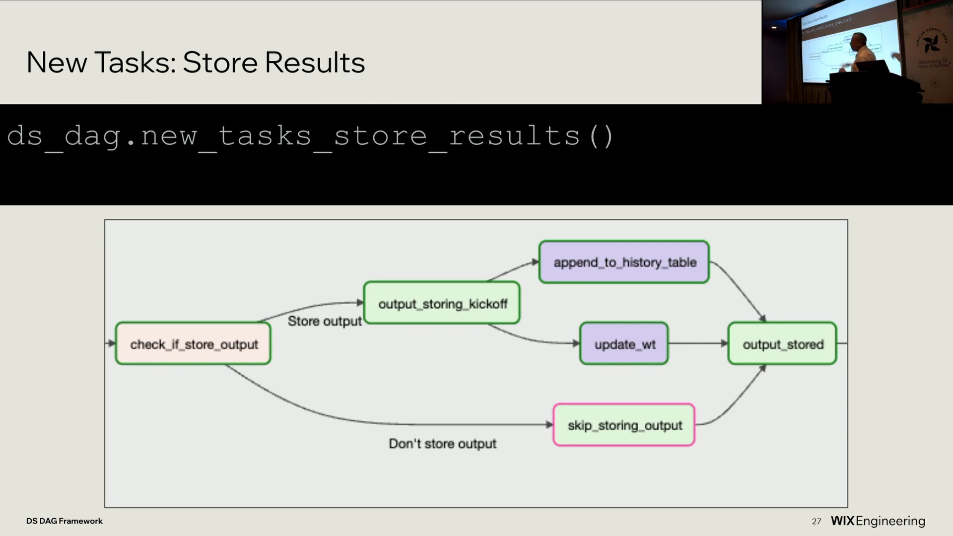
key("Right")
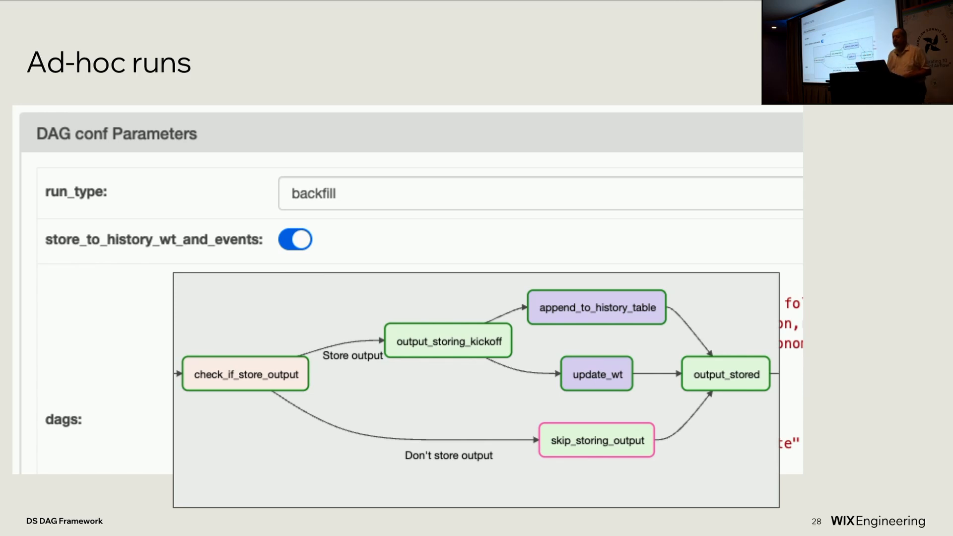
key("Right")
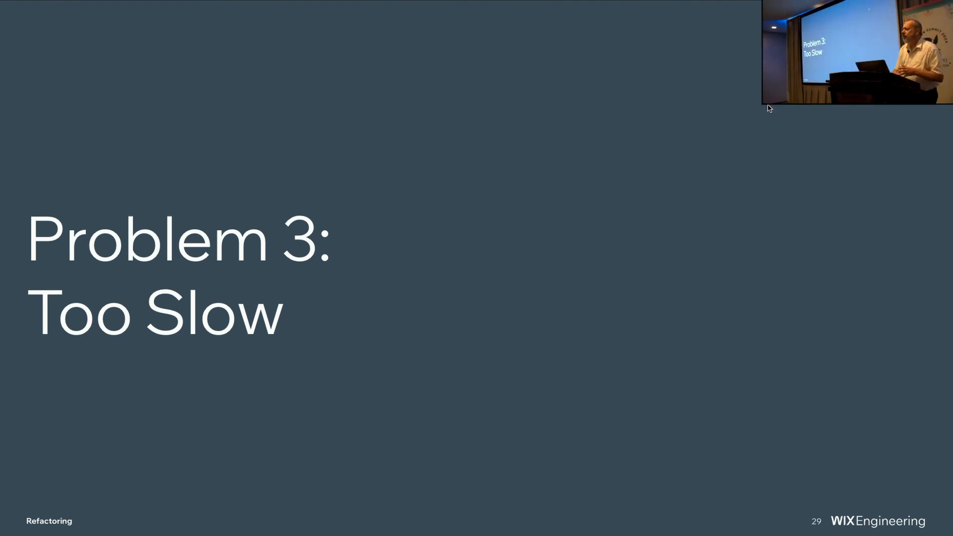
mouse_move(764, 133)
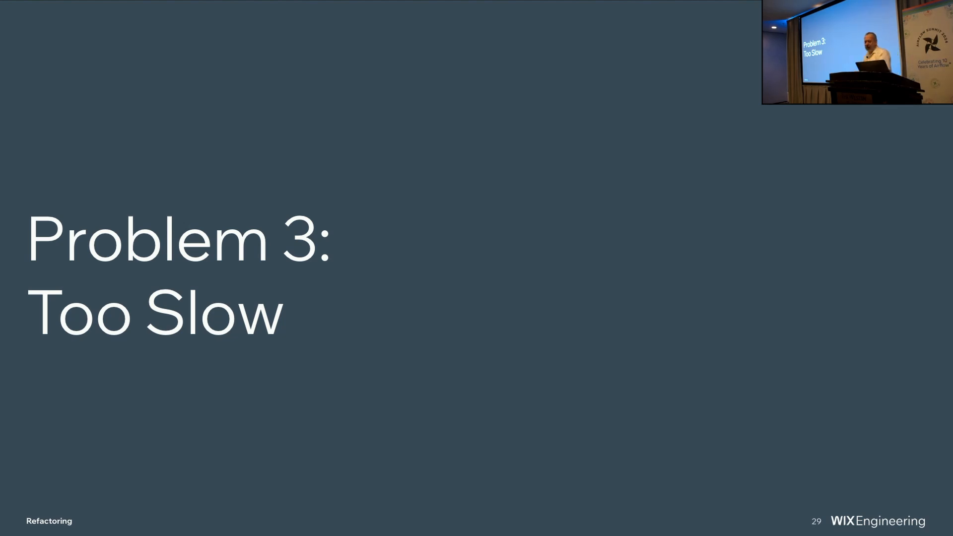
key("right")
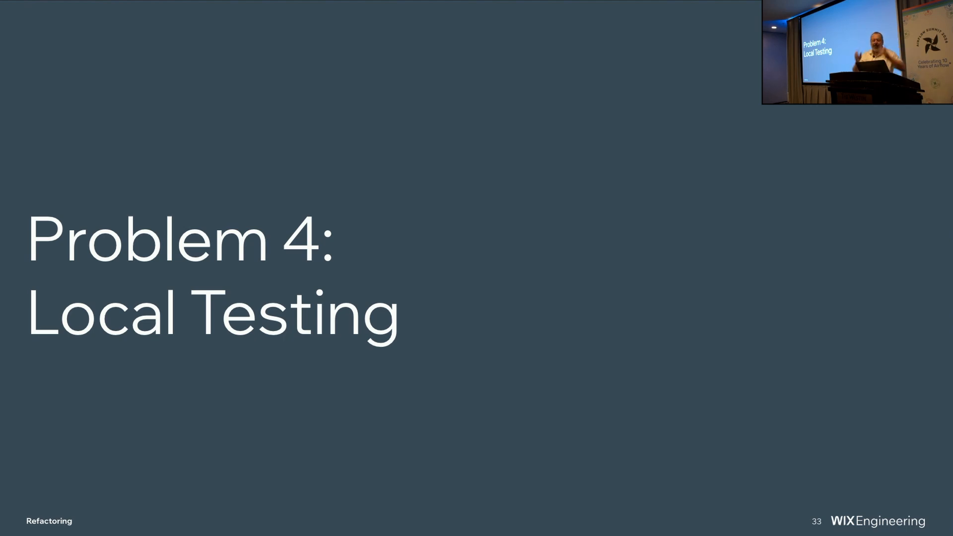
key("Right")
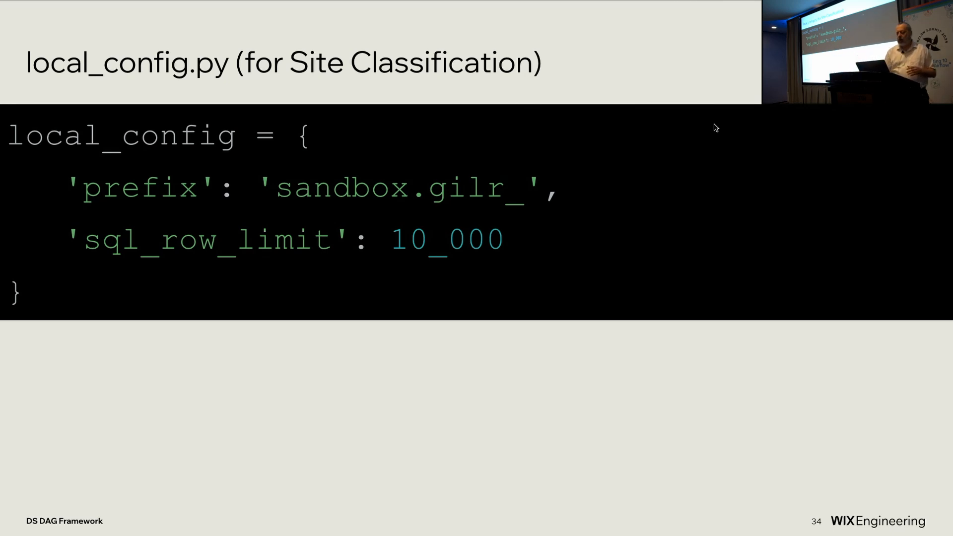
key("Right")
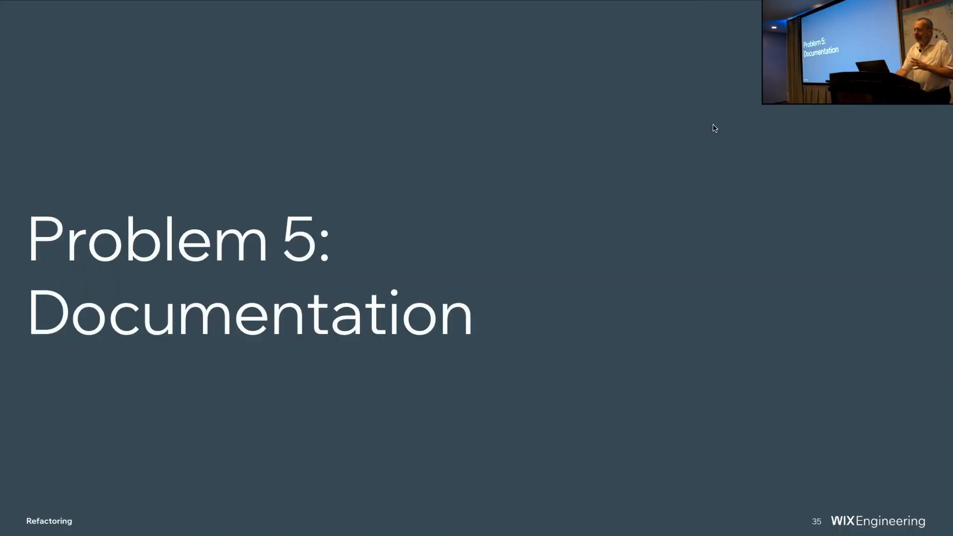
key("Right")
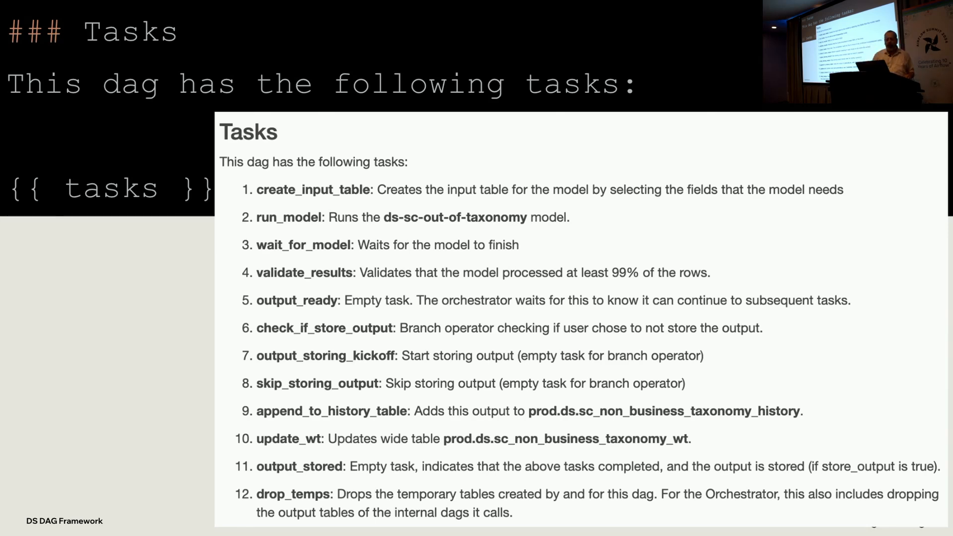
key("Right")
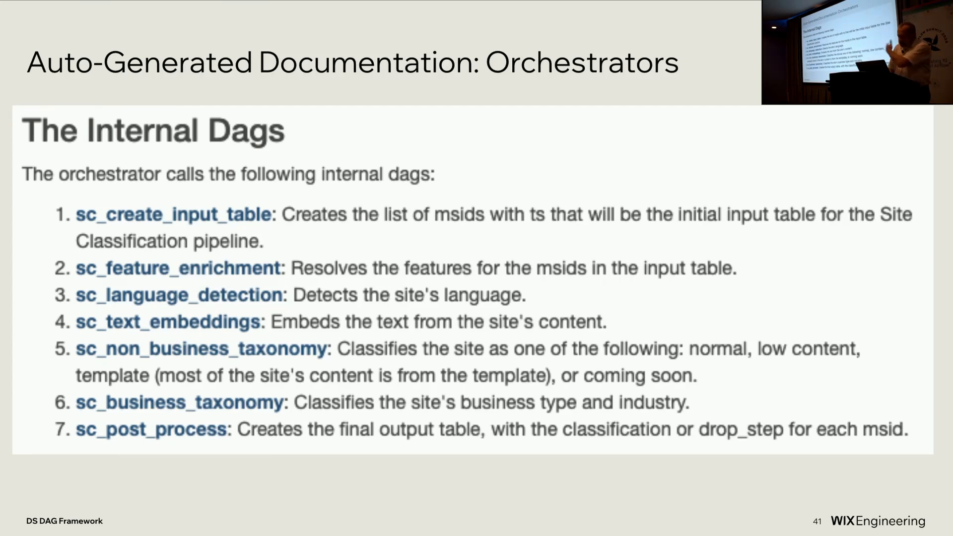
key("Right")
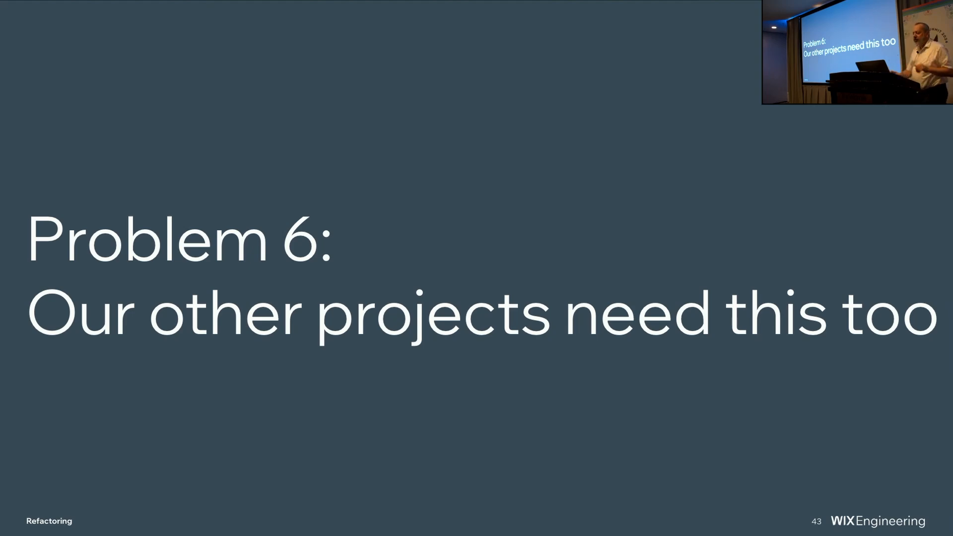
key("Right")
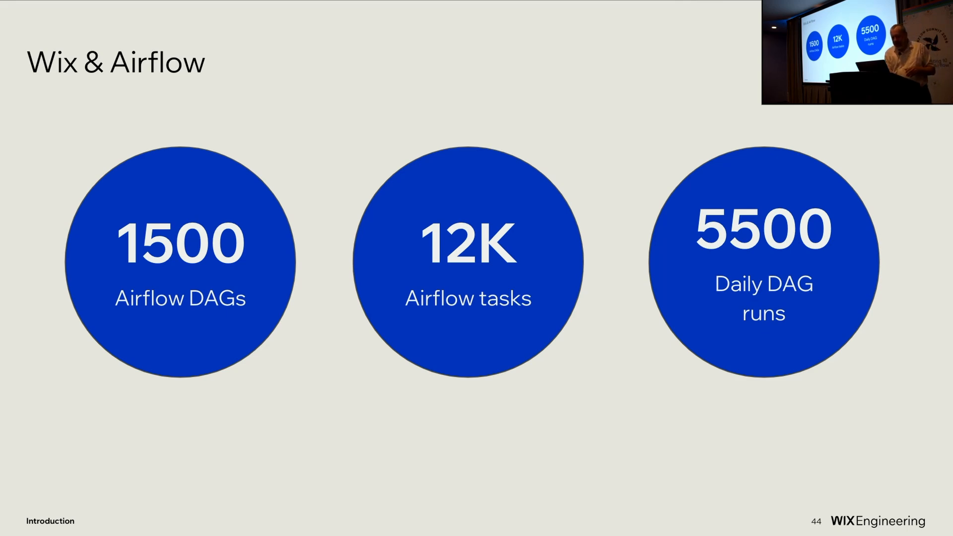
key("right")
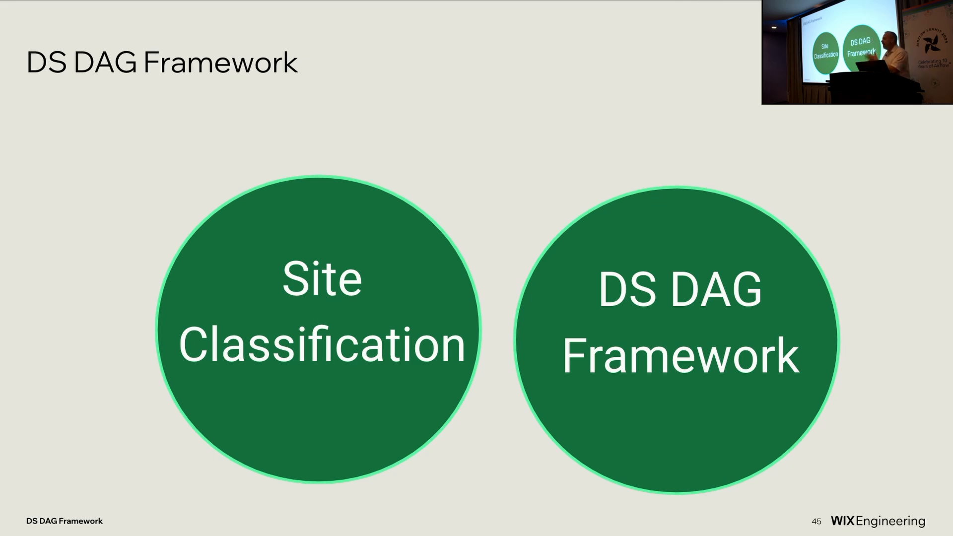
key("right")
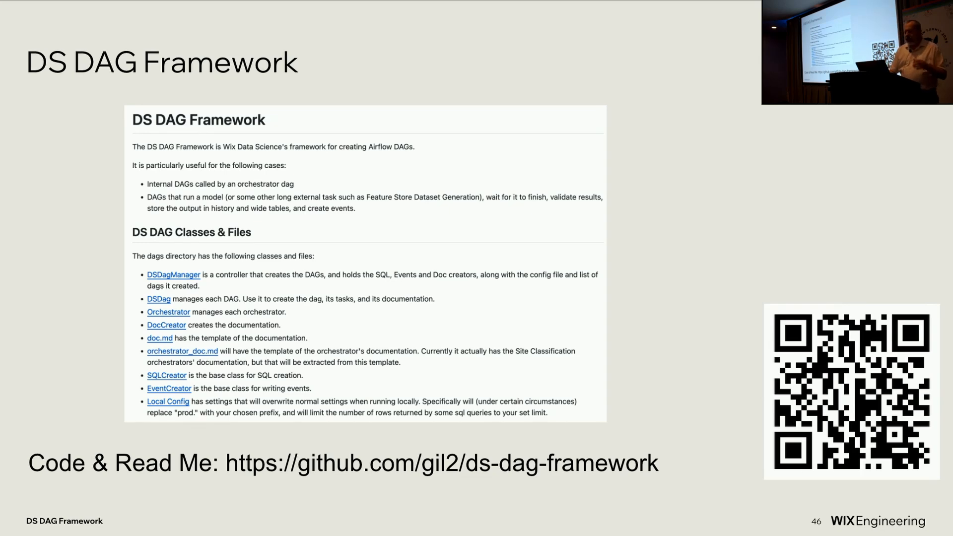
key("Right")
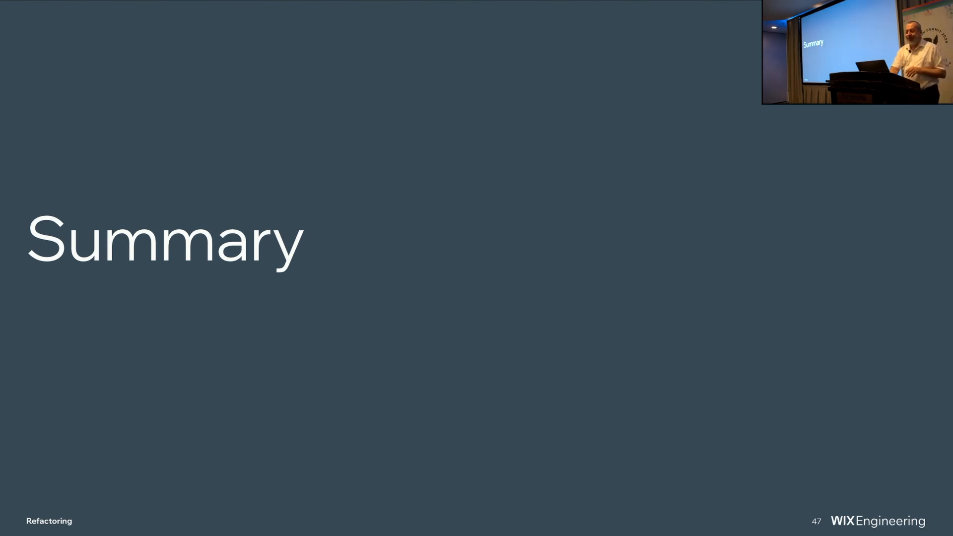
key("Right")
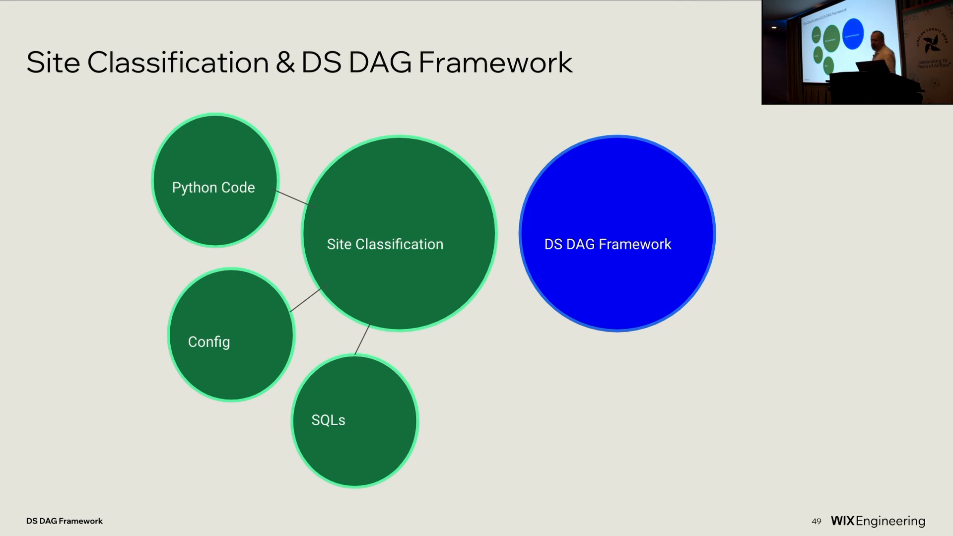
mouse_move(754, 157)
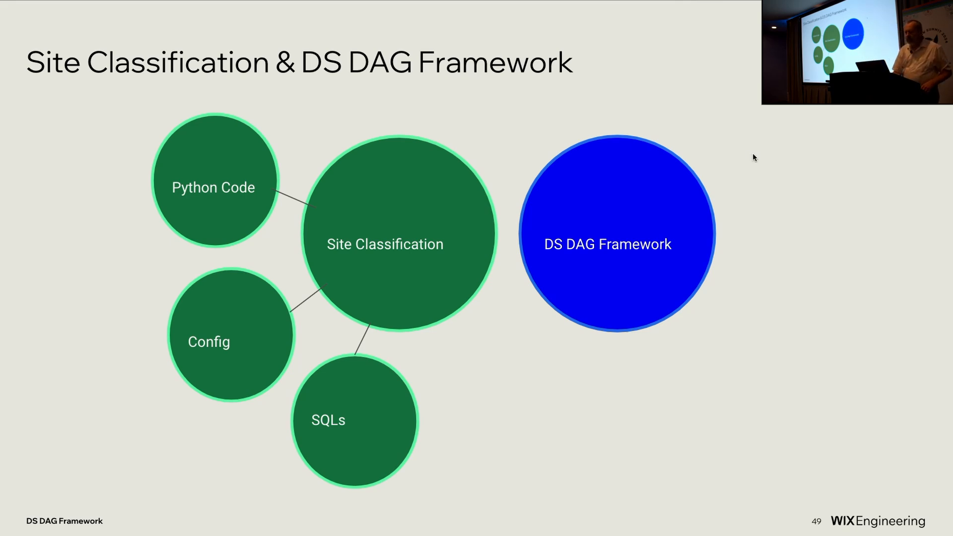
key("Right")
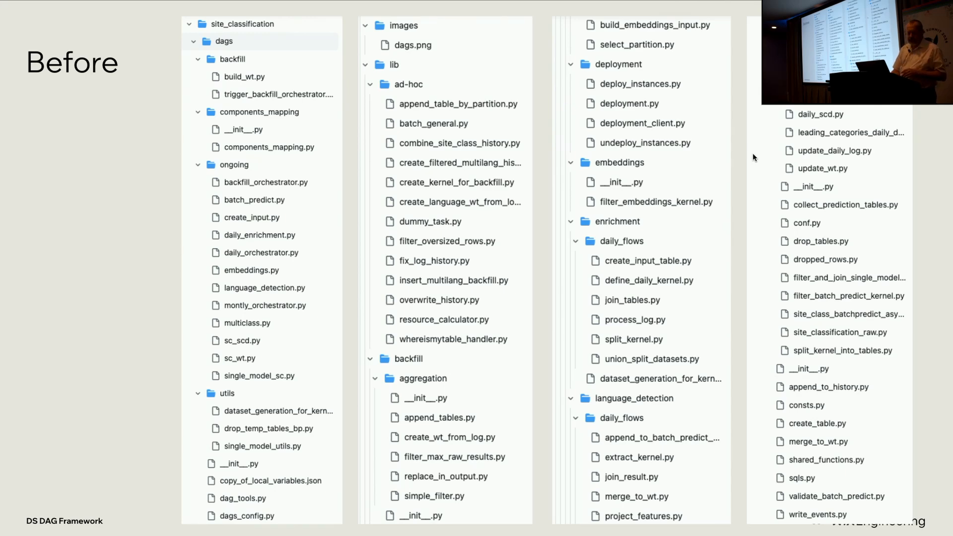
mouse_move(697, 150)
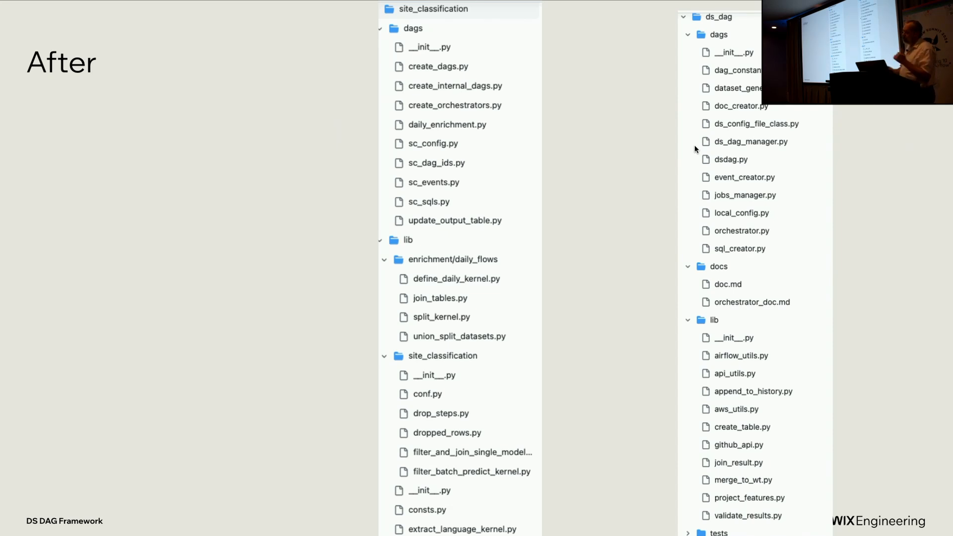
mouse_move(659, 140)
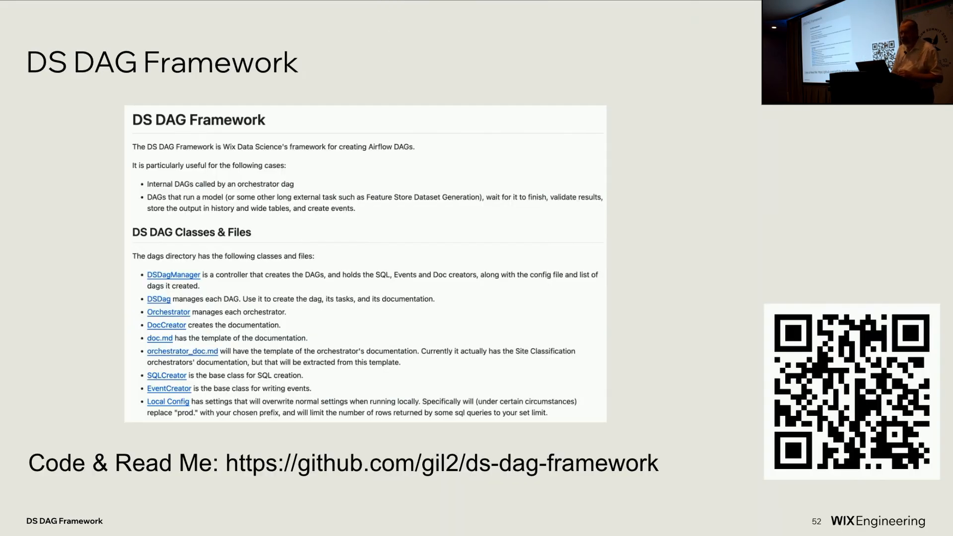
mouse_move(652, 135)
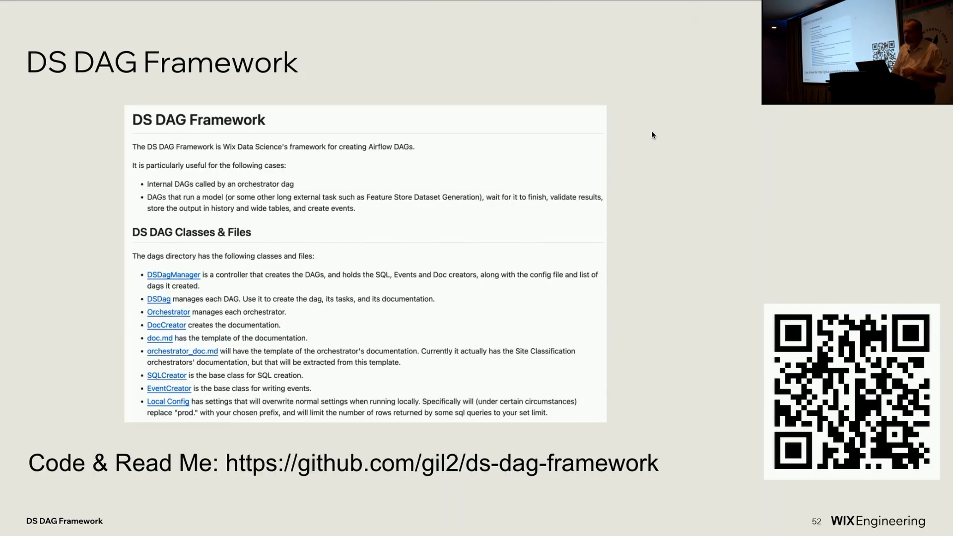
key("Right")
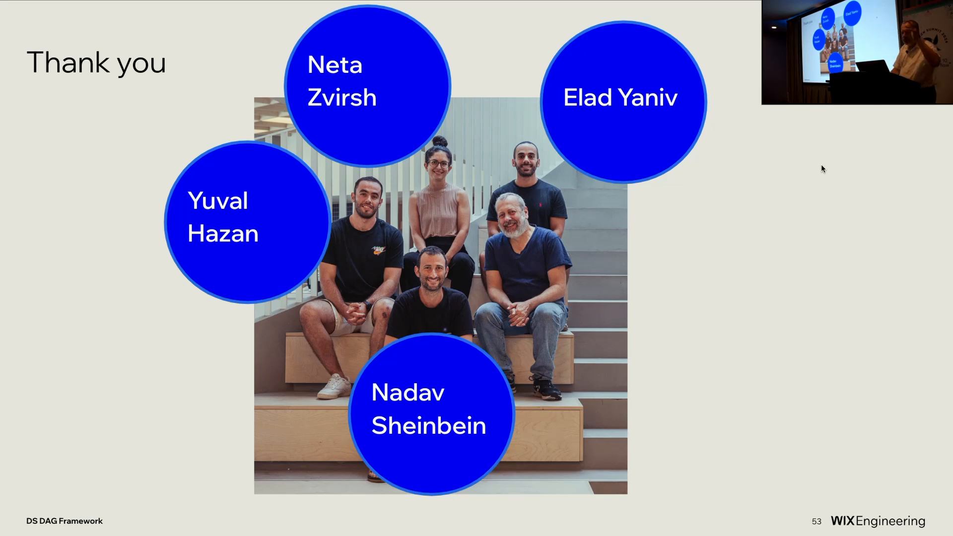
key("Right")
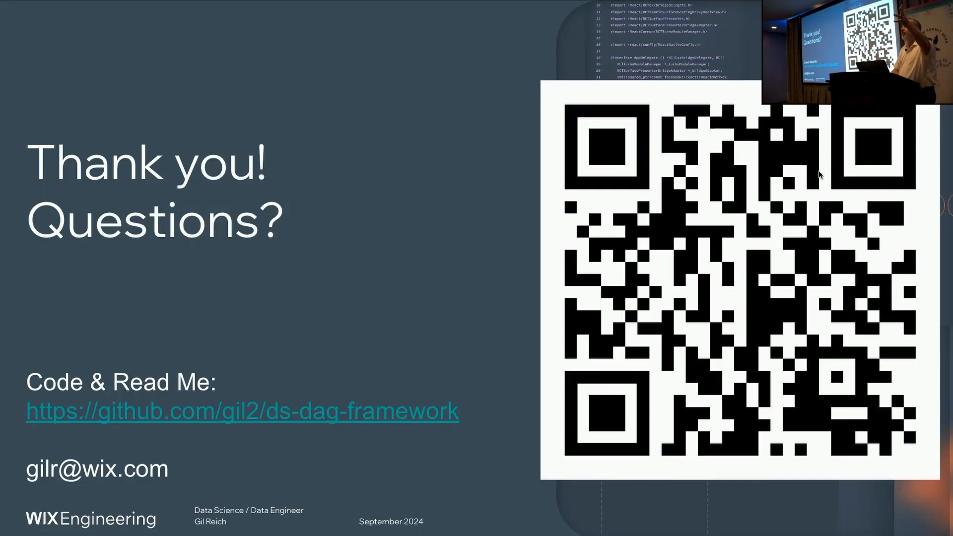